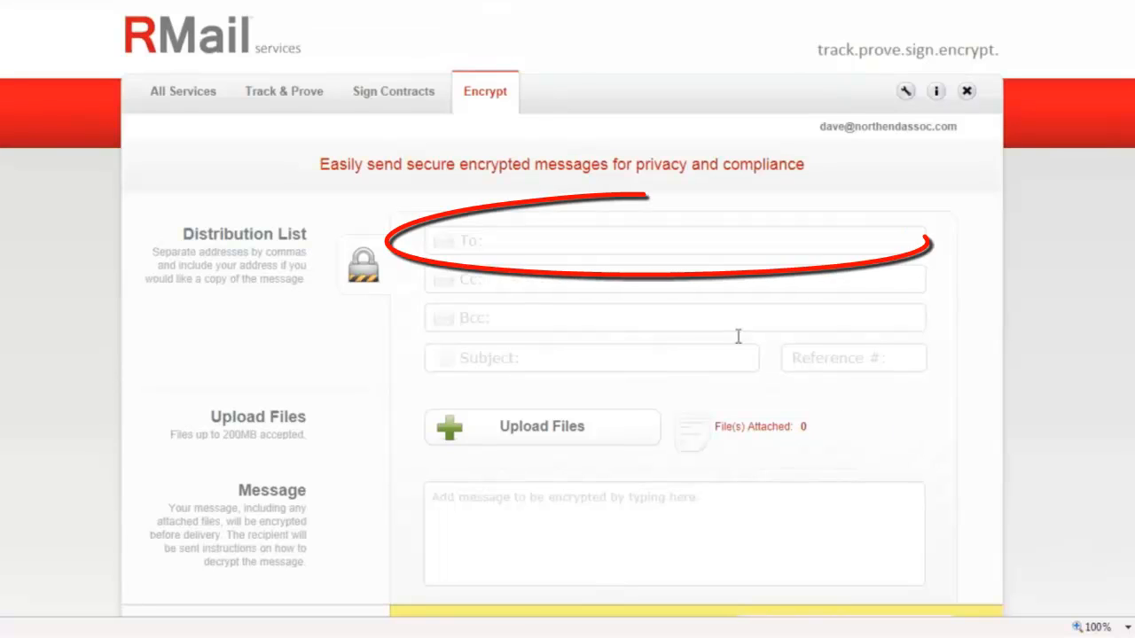
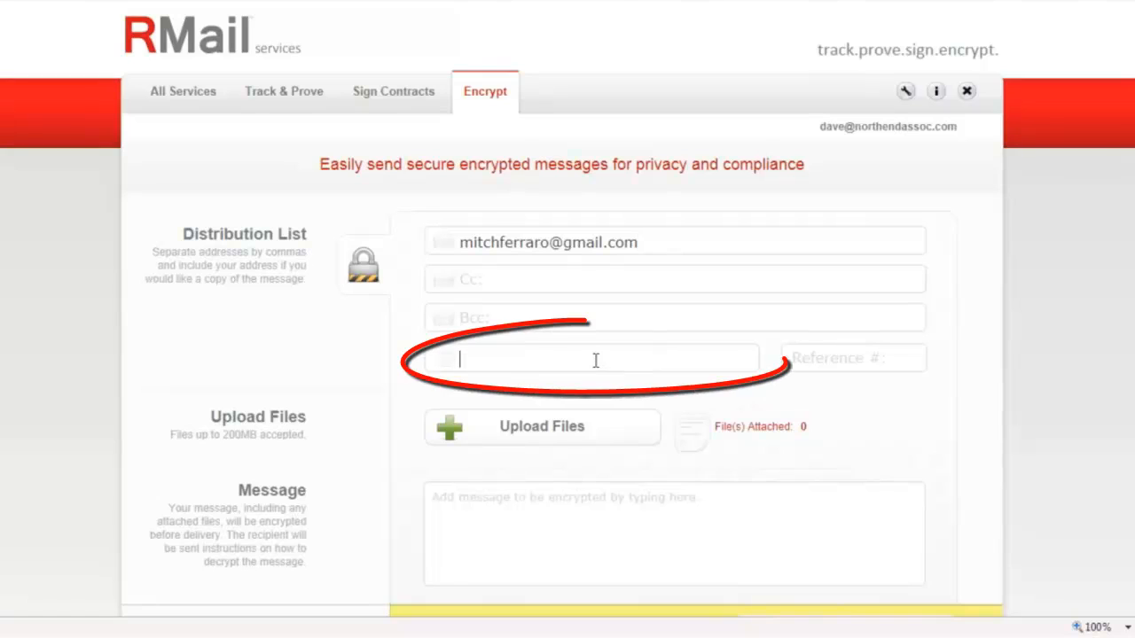
pyautogui.write('Financial Documents')
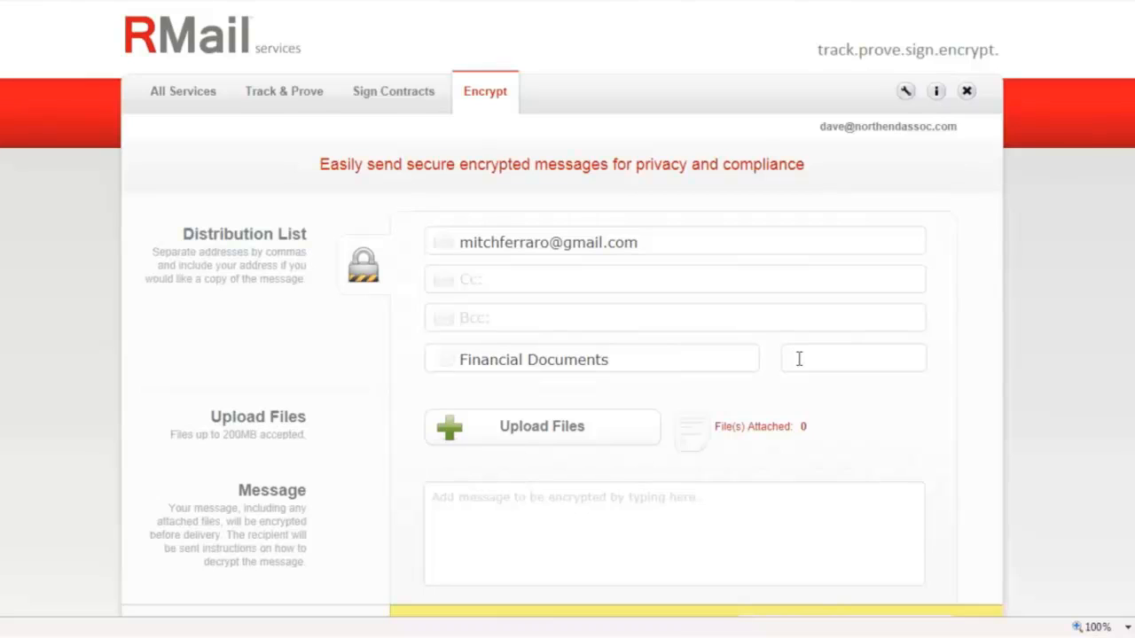
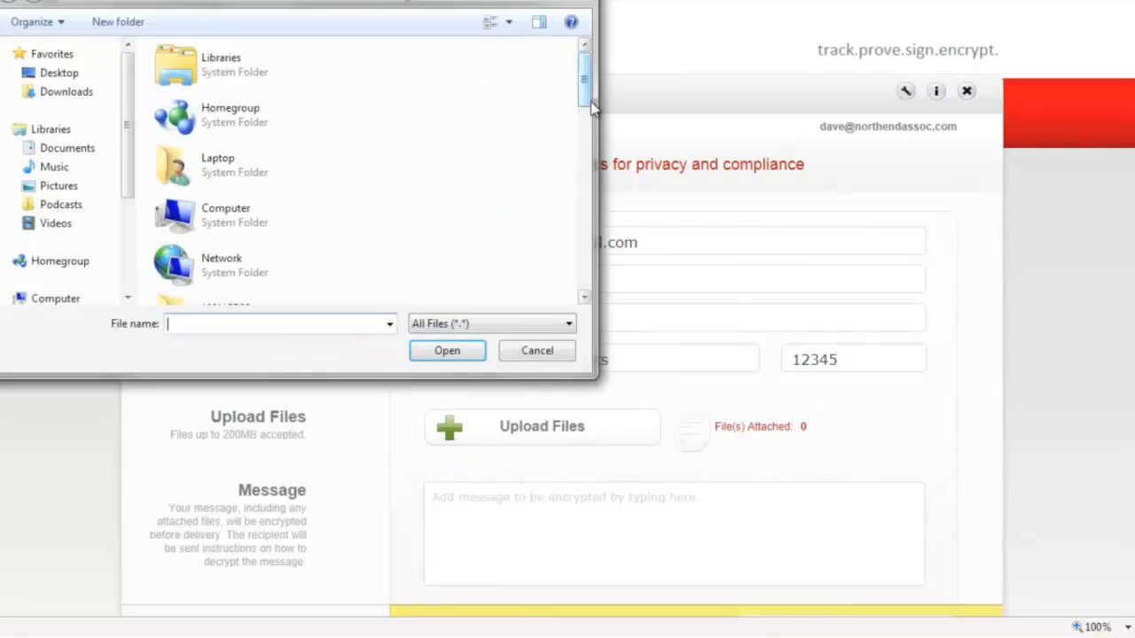
# - Attach Application.docx and Finance.xlsx, then collapse the attachments list
pyautogui.click(261, 231)
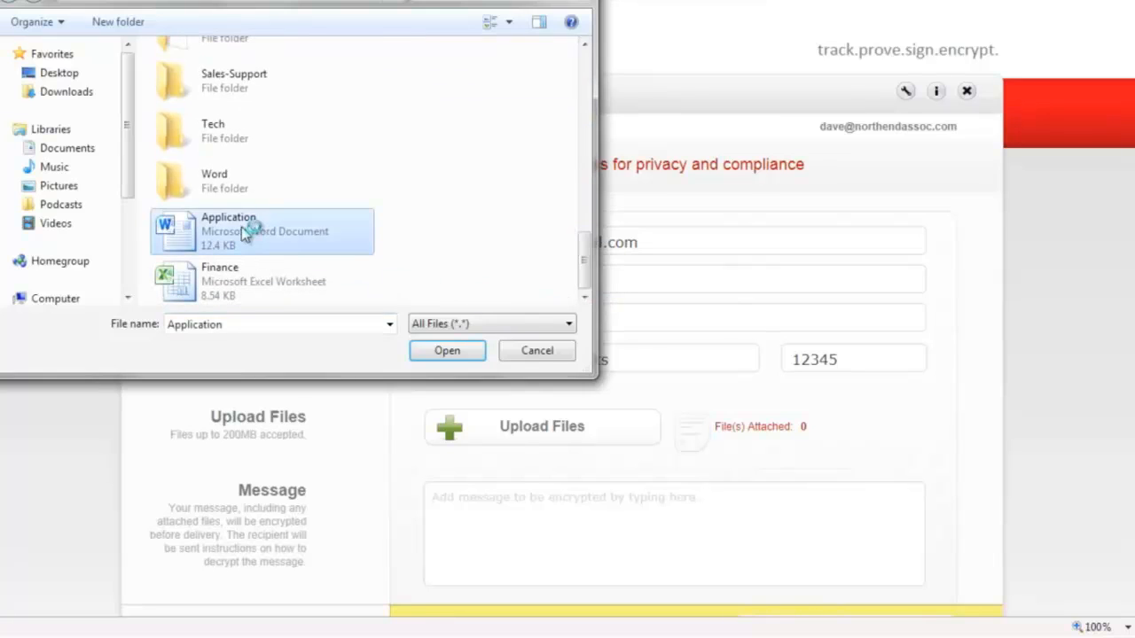
pyautogui.click(446, 350)
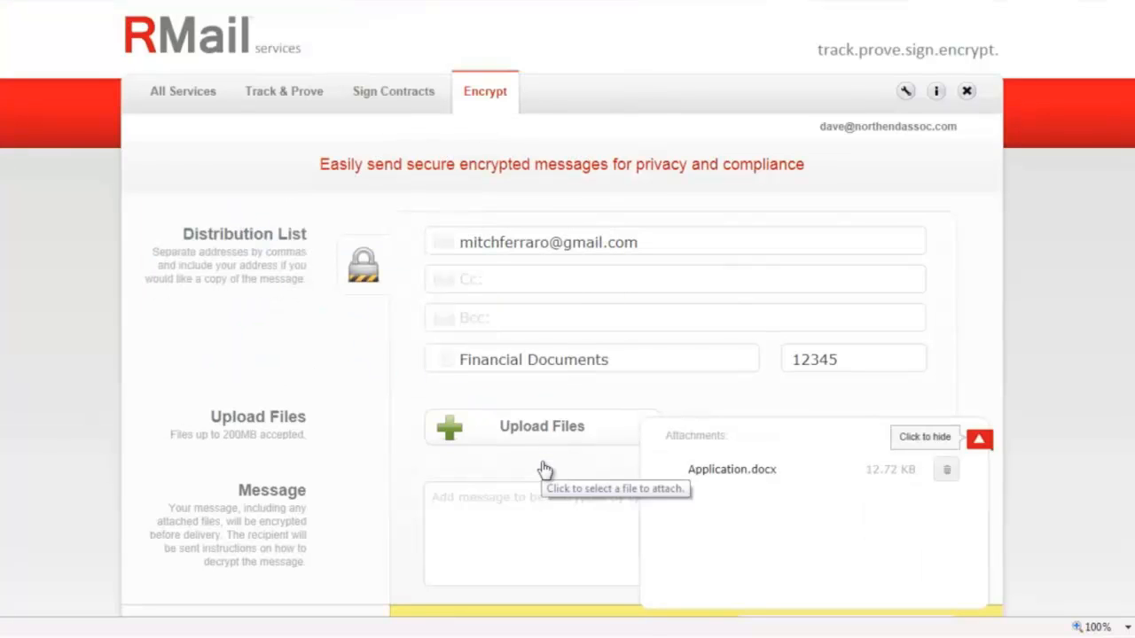
pyautogui.click(542, 426)
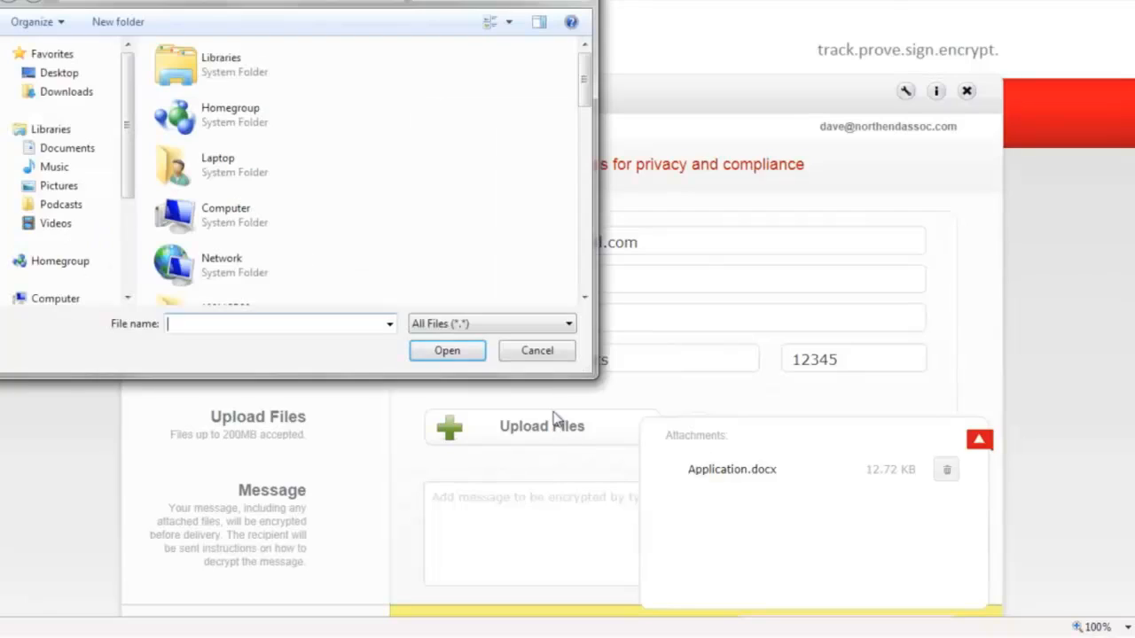
pyautogui.scroll(-3)
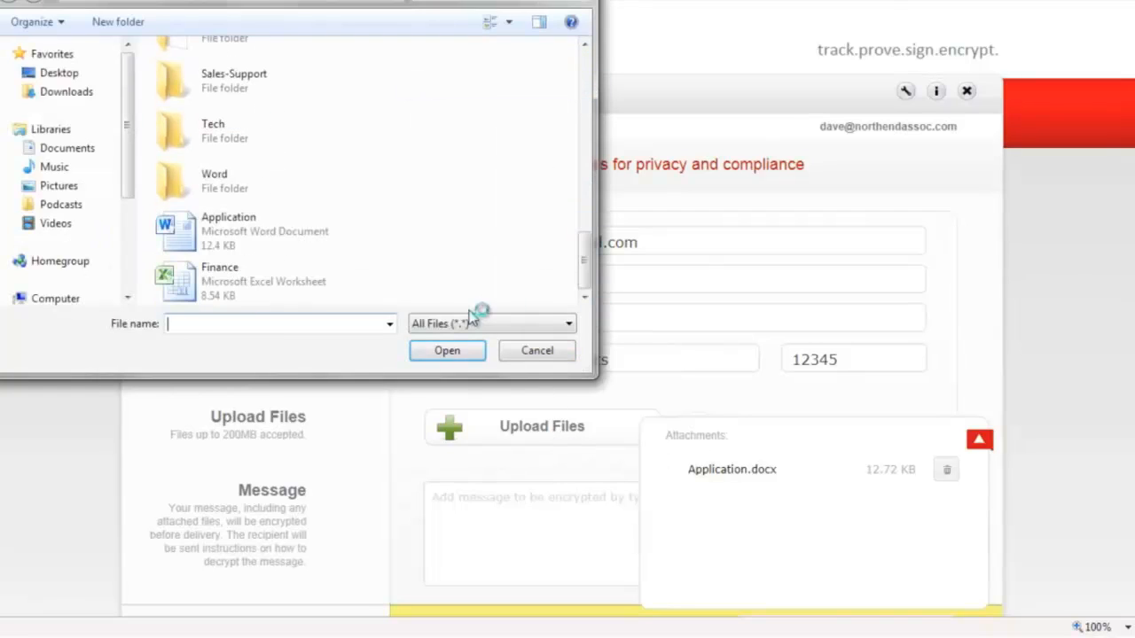
pyautogui.click(447, 350)
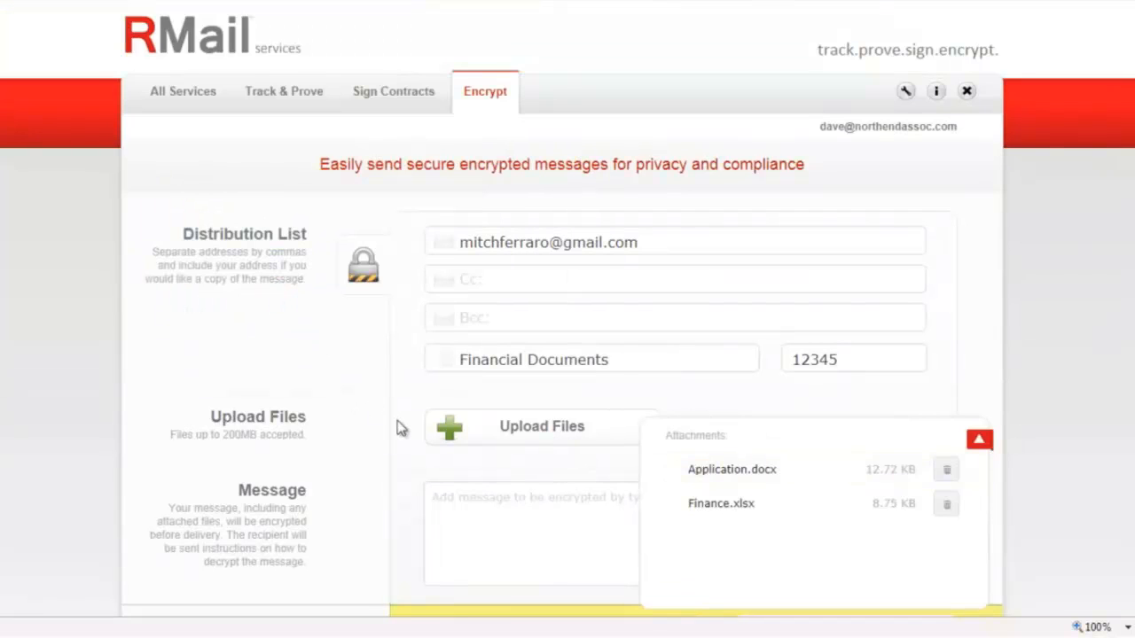
pyautogui.click(978, 439)
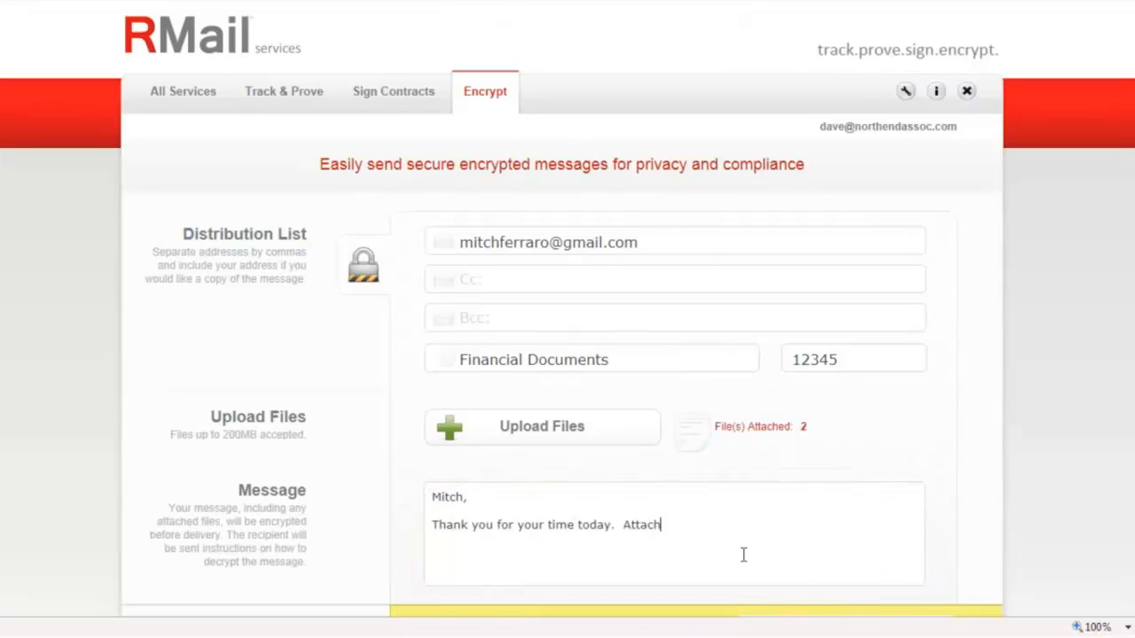
# - Type a note saying the discussed documents are attached and inviting a call with questions
pyautogui.write('ed are the documents we discussed.  Please call me if you have any questions.')
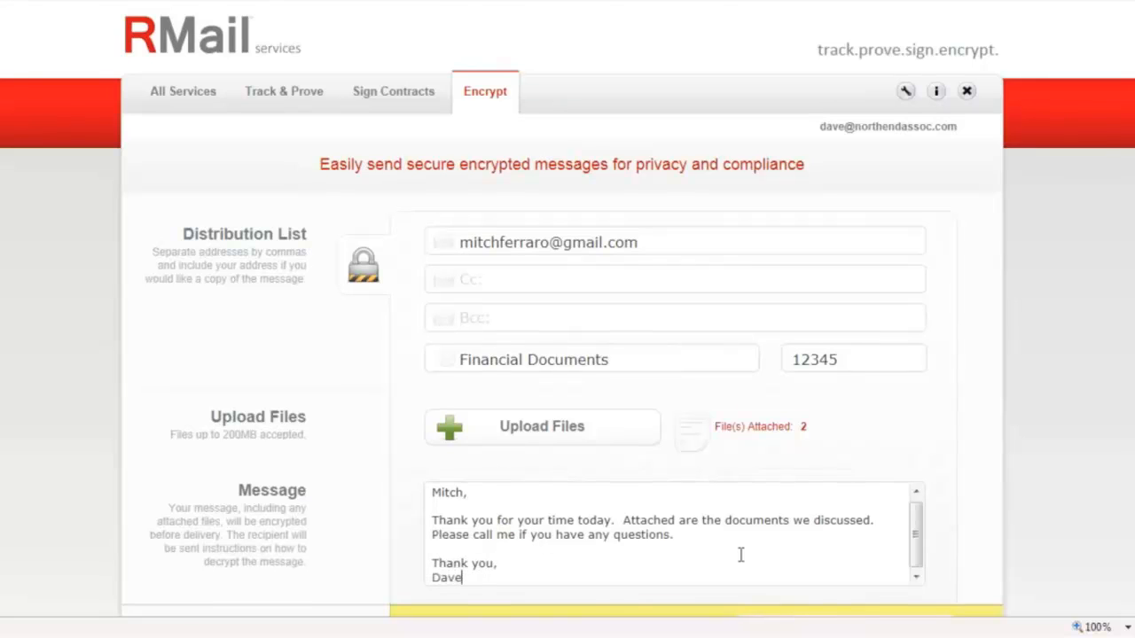
pyautogui.scroll(-3)
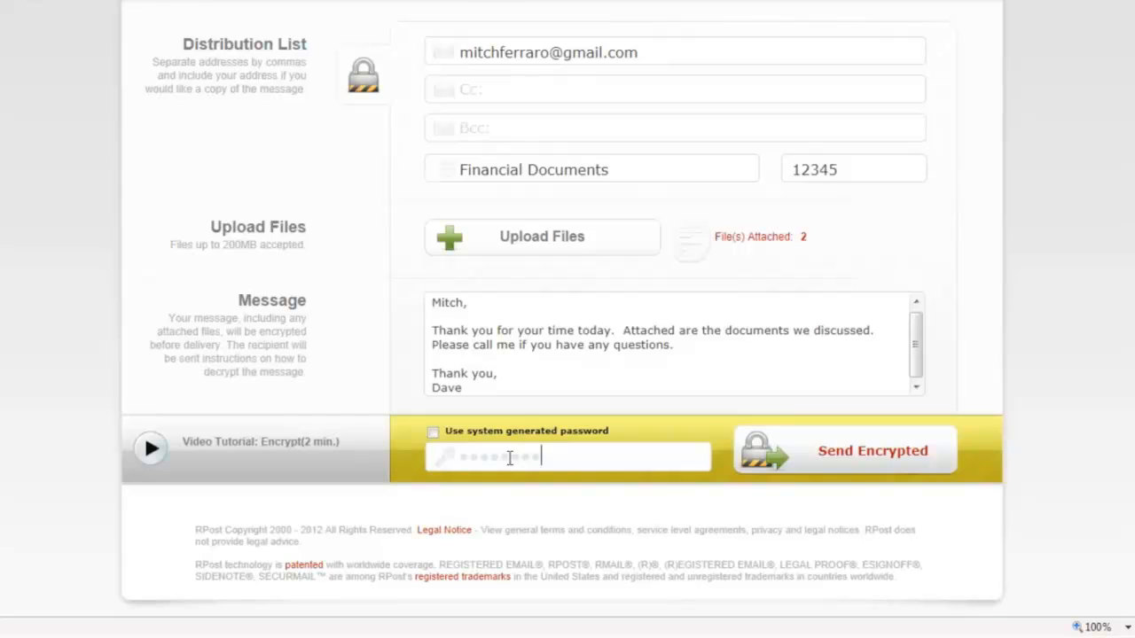
# - Choose a system-generated password, send the message encrypted, and acknowledge the confirmation
pyautogui.click(432, 432)
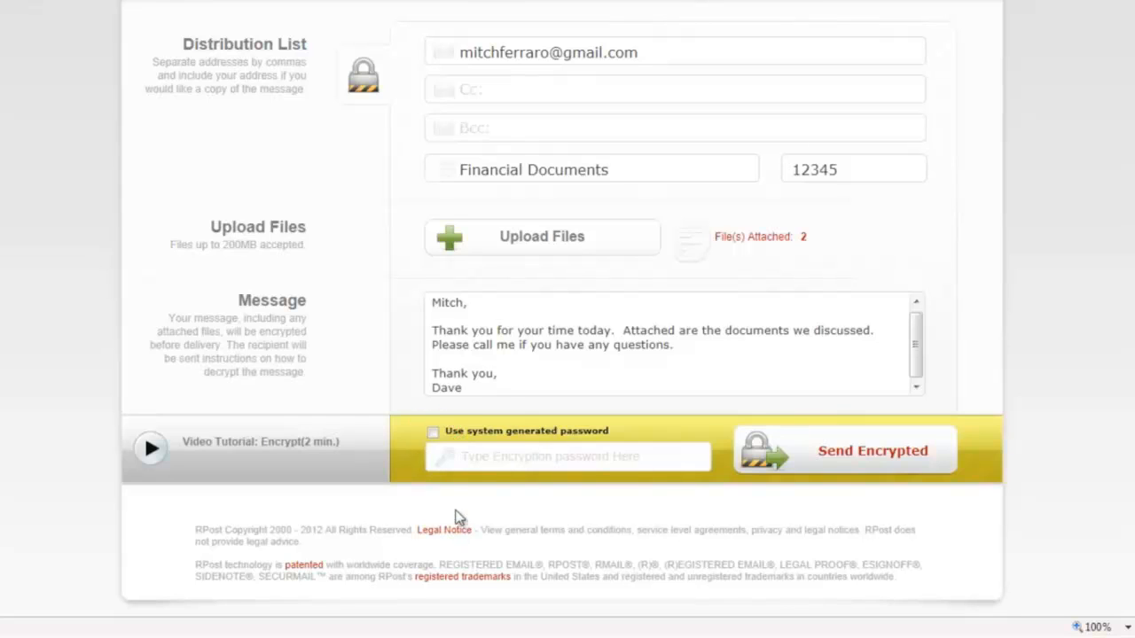
pyautogui.click(433, 432)
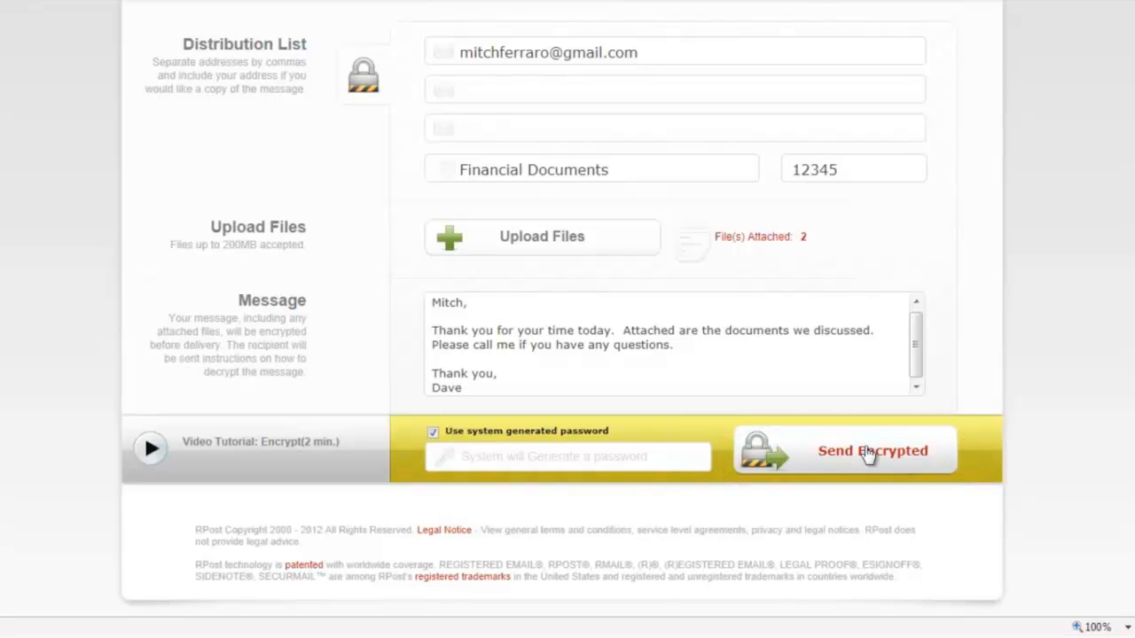
pyautogui.click(872, 450)
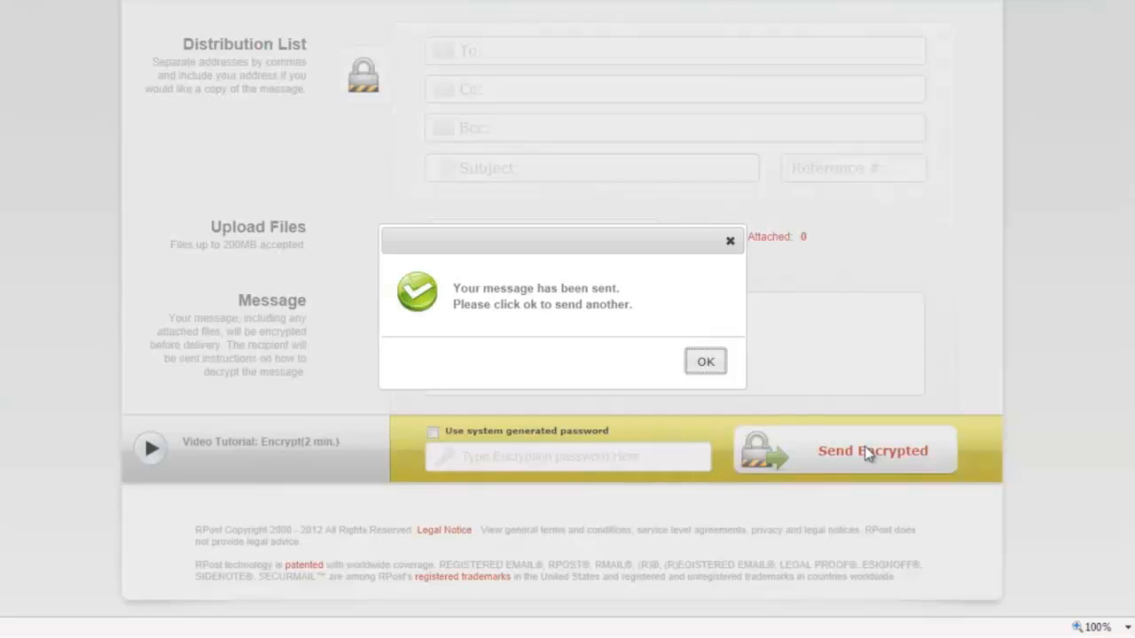
pyautogui.click(704, 360)
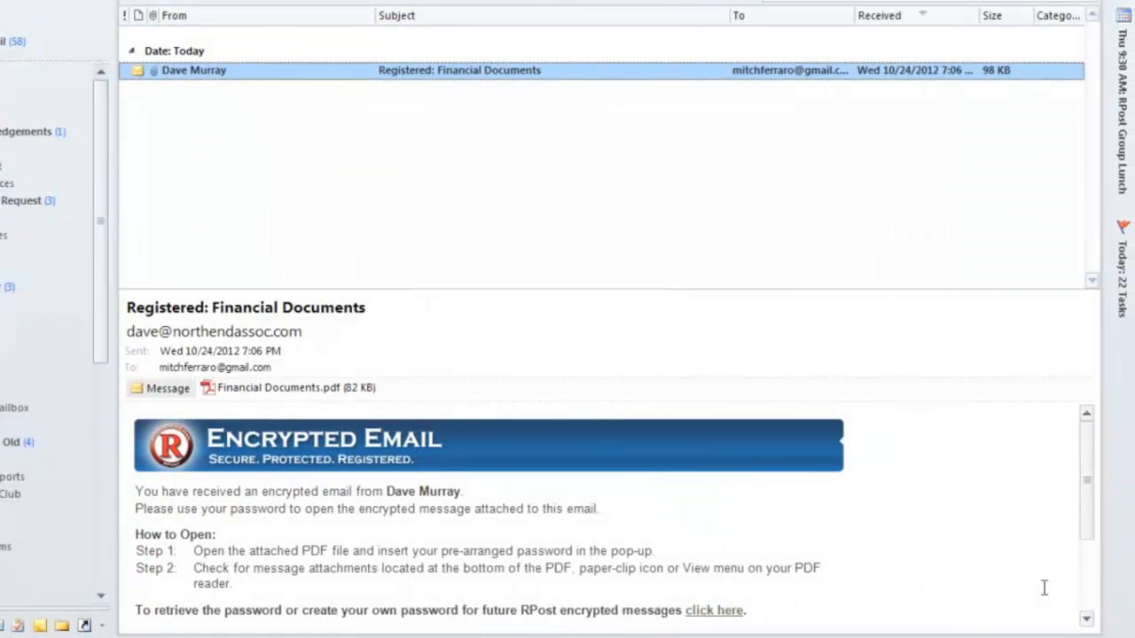
pyautogui.moveTo(455, 82)
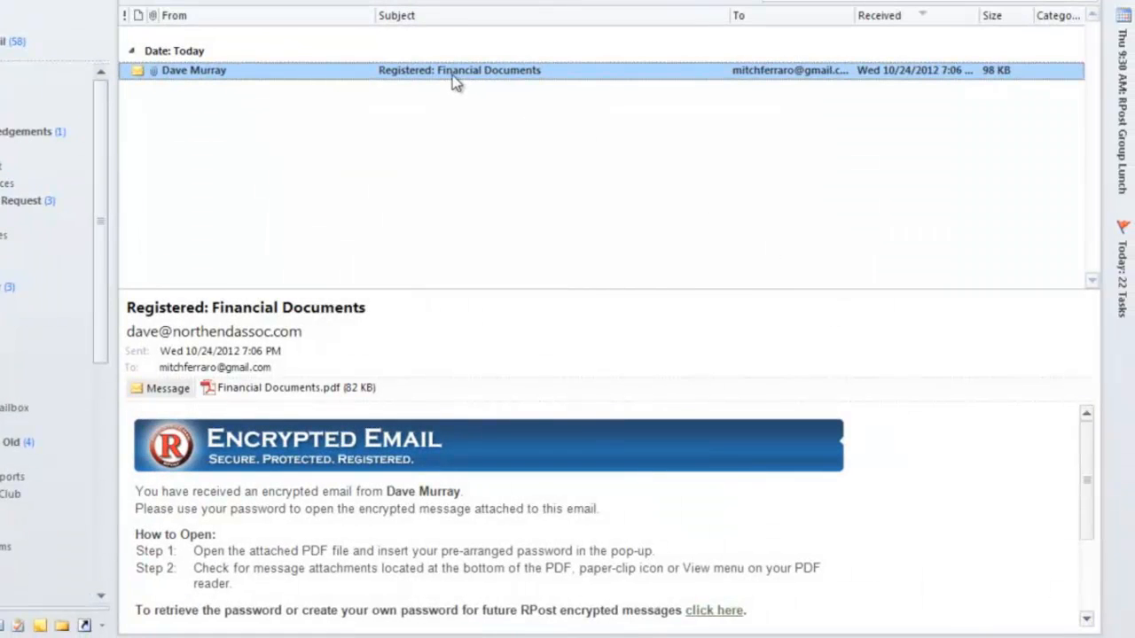
# - Open the 'Registered: Financial Documents' email from the Outlook inbox in its own window
pyautogui.doubleClick(459, 70)
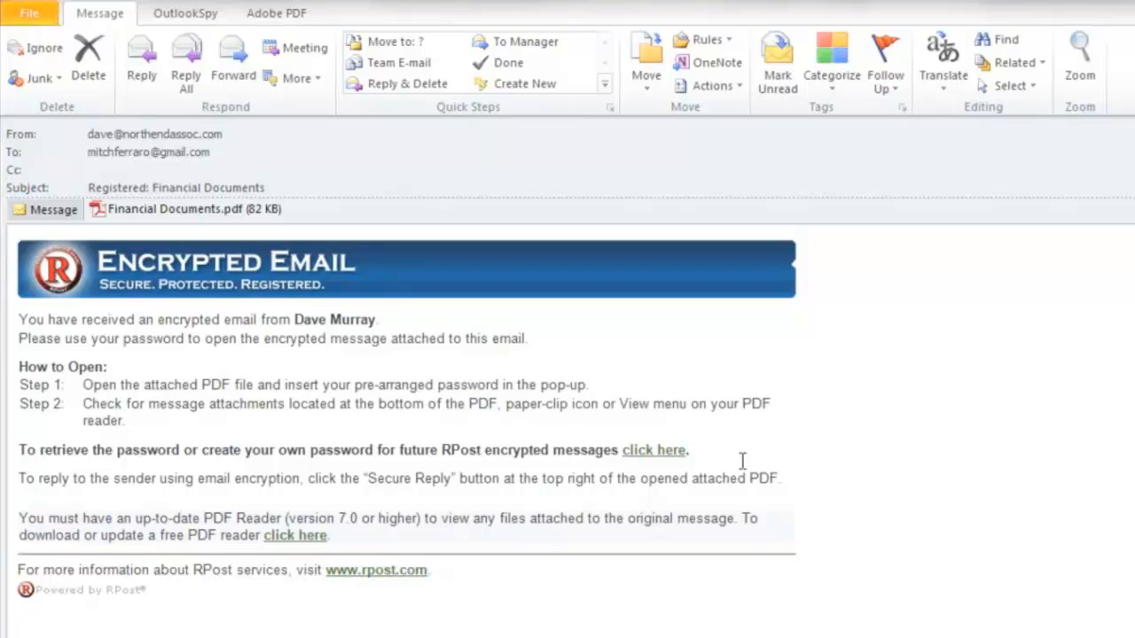
pyautogui.moveTo(730, 523)
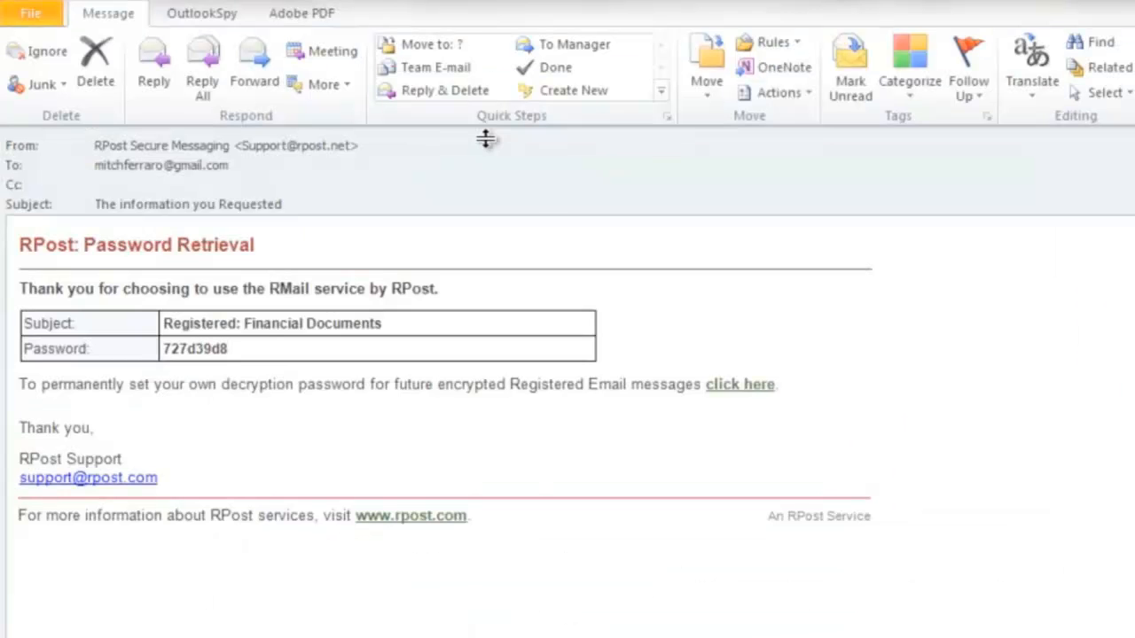
pyautogui.moveTo(240, 348)
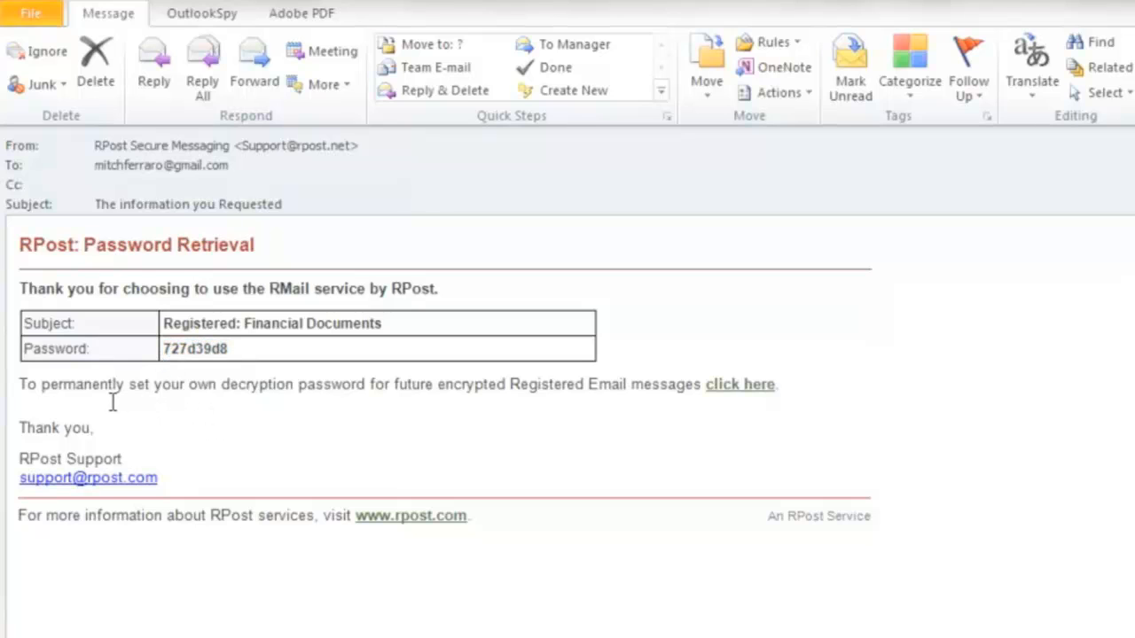
pyautogui.moveTo(246, 411)
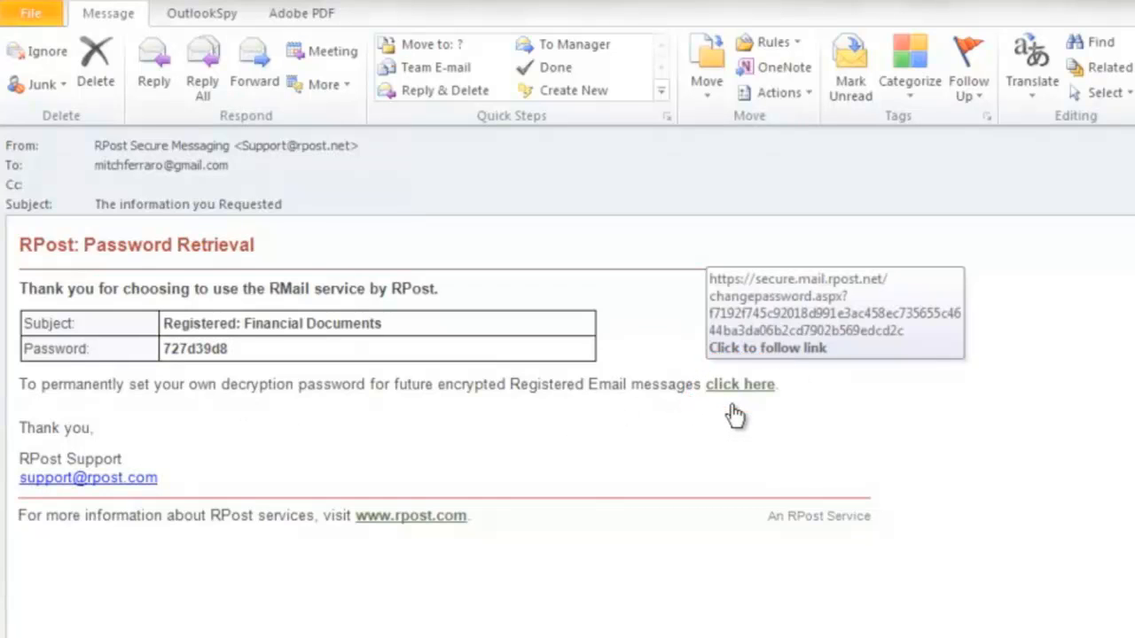
pyautogui.moveTo(733, 445)
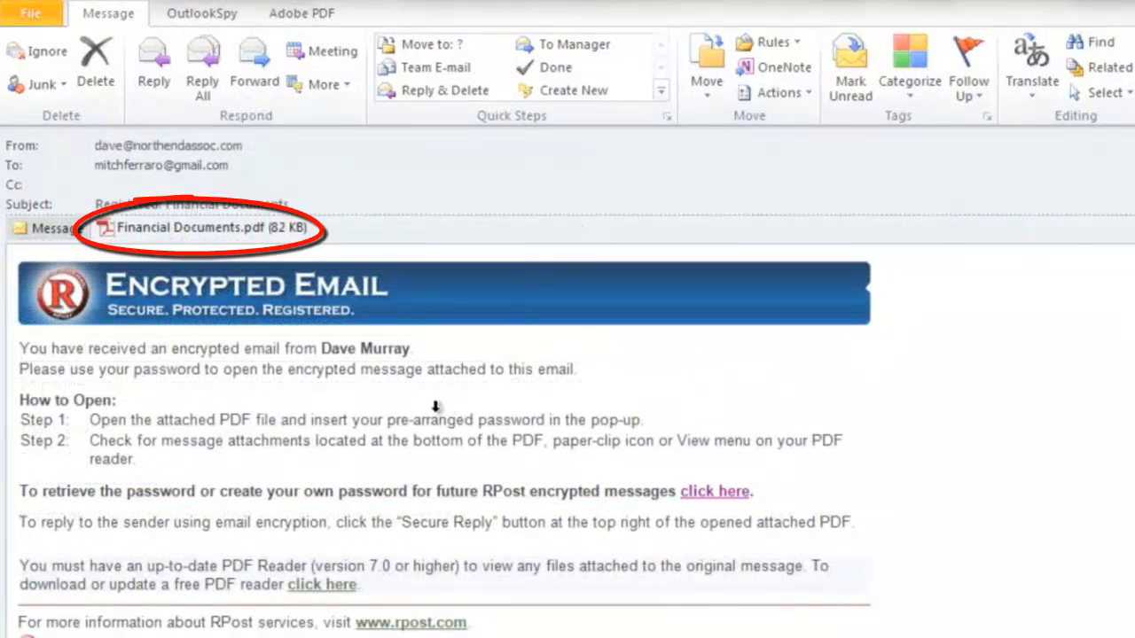
pyautogui.moveTo(168, 227)
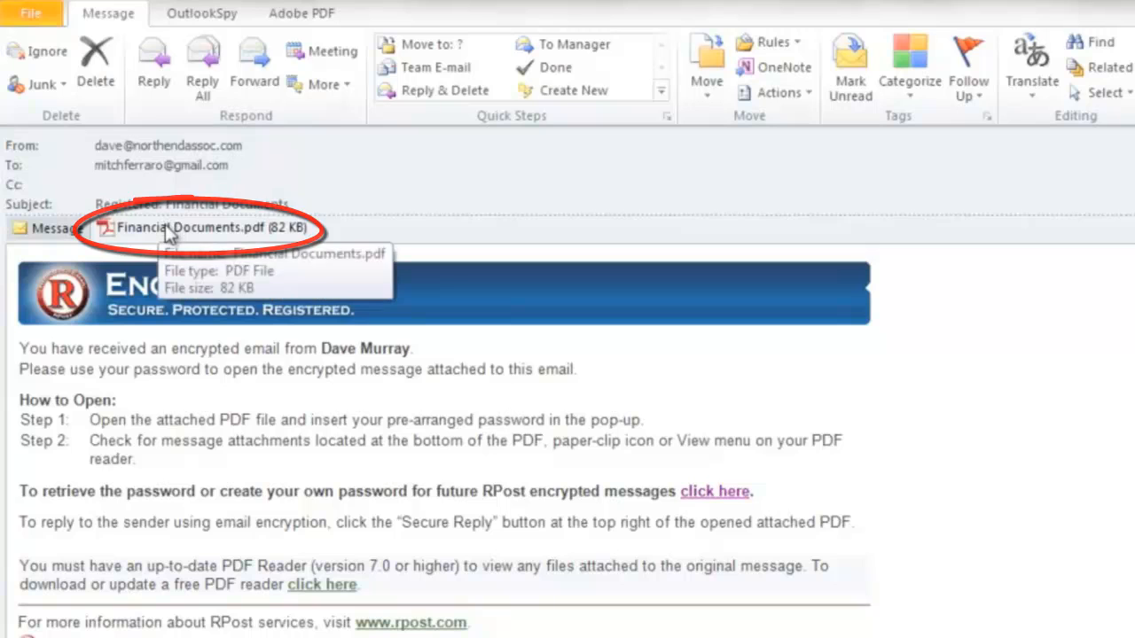
# - Open the Financial Documents.pdf attachment from the message header
pyautogui.doubleClick(208, 227)
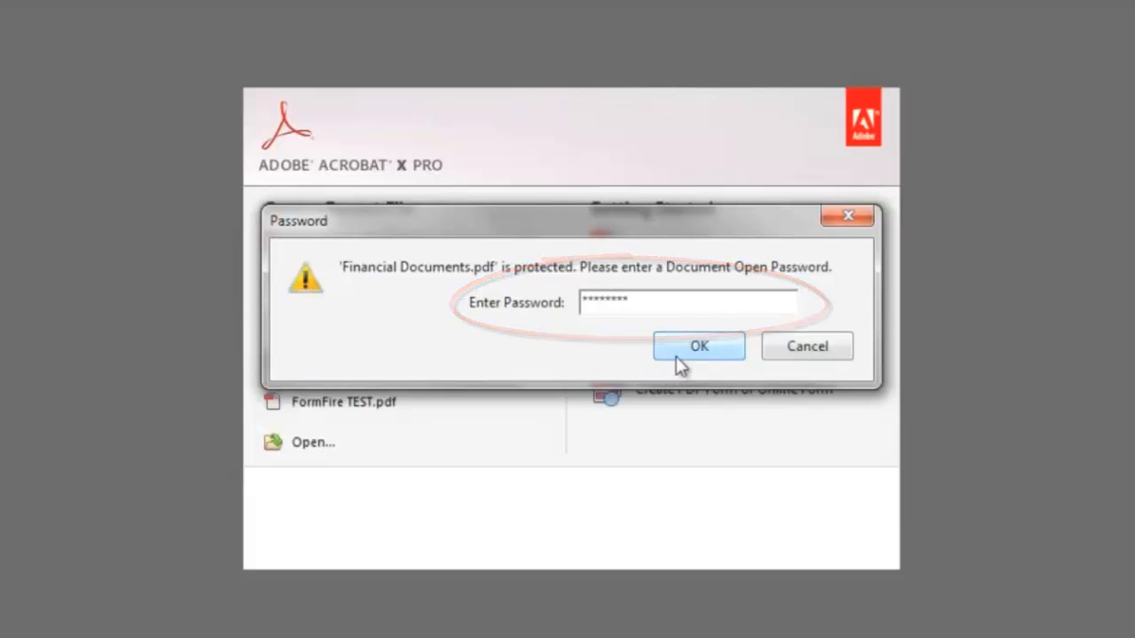
# - Submit the entered password to unlock the Financial Documents PDF
pyautogui.click(699, 345)
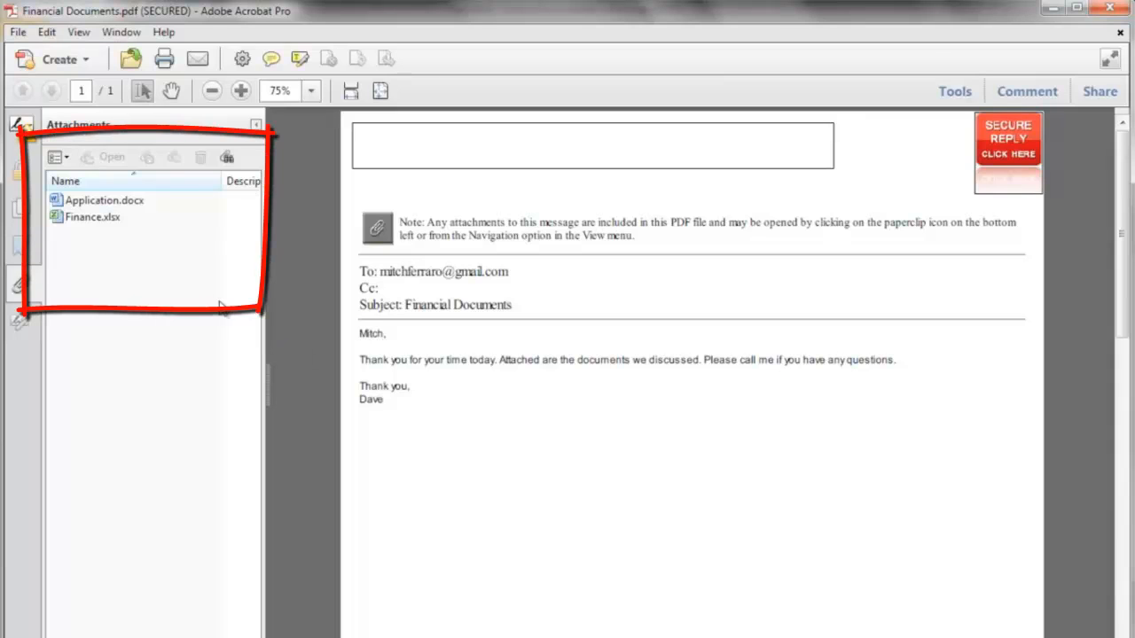
pyautogui.moveTo(104, 200)
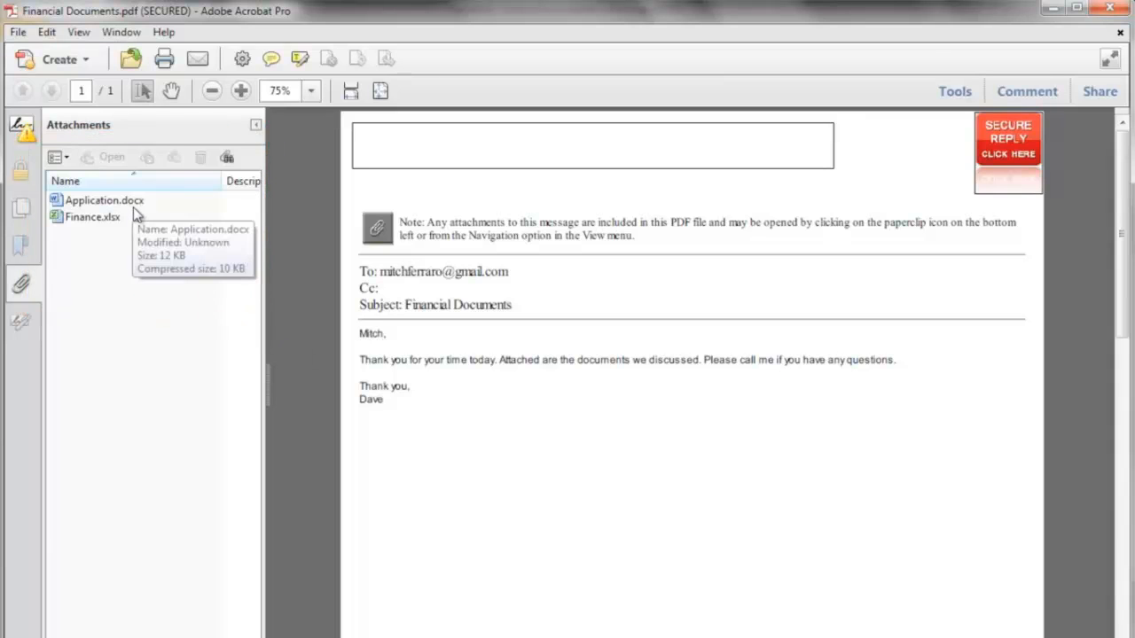
# - Check the Application.docx attachment's options, then start a Secure Reply to the sender
pyautogui.rightClick(104, 200)
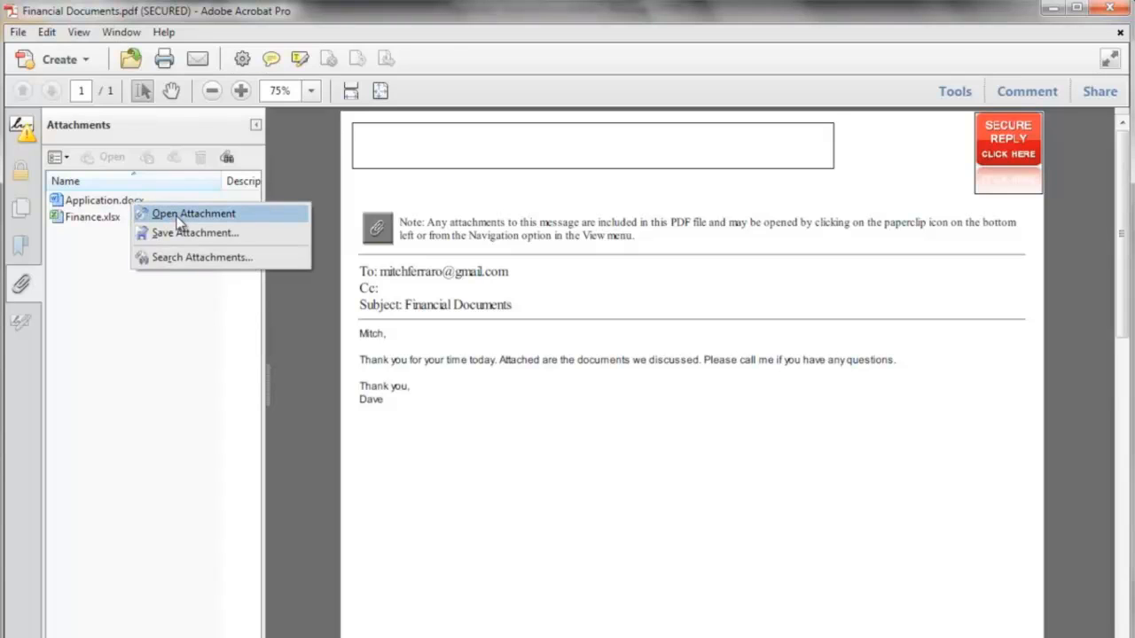
pyautogui.moveTo(195, 316)
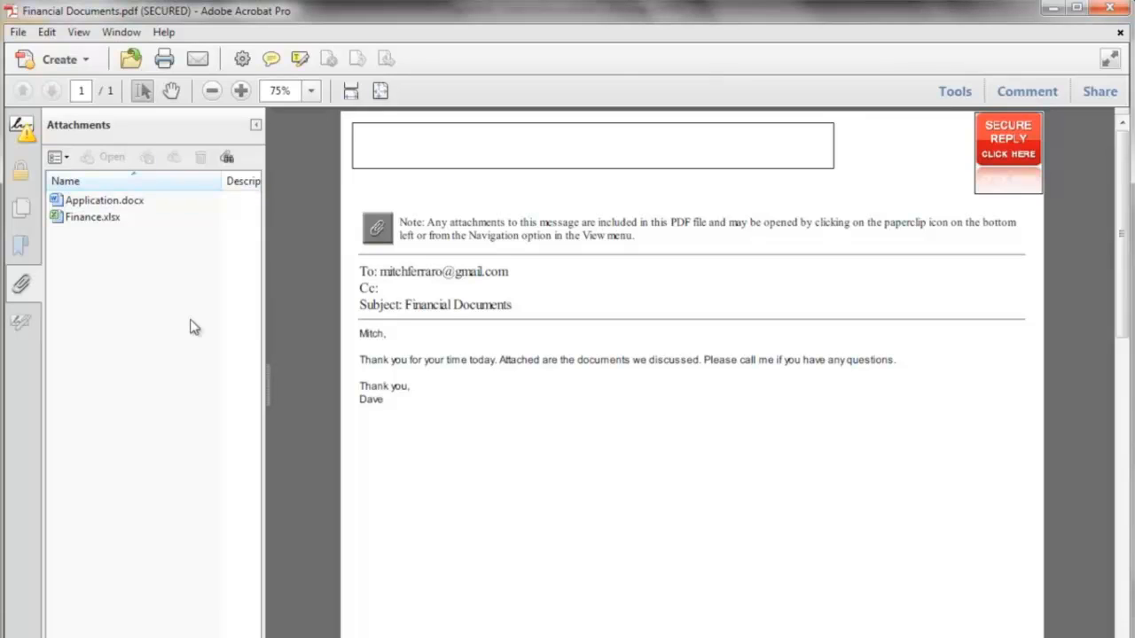
pyautogui.moveTo(1040, 335)
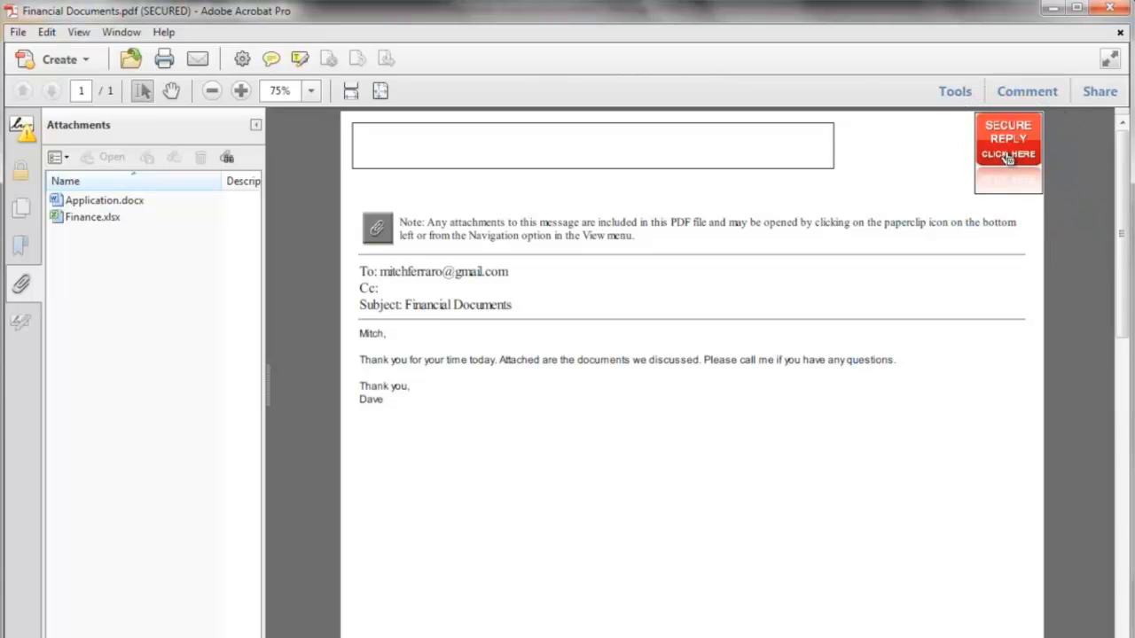
pyautogui.click(1008, 154)
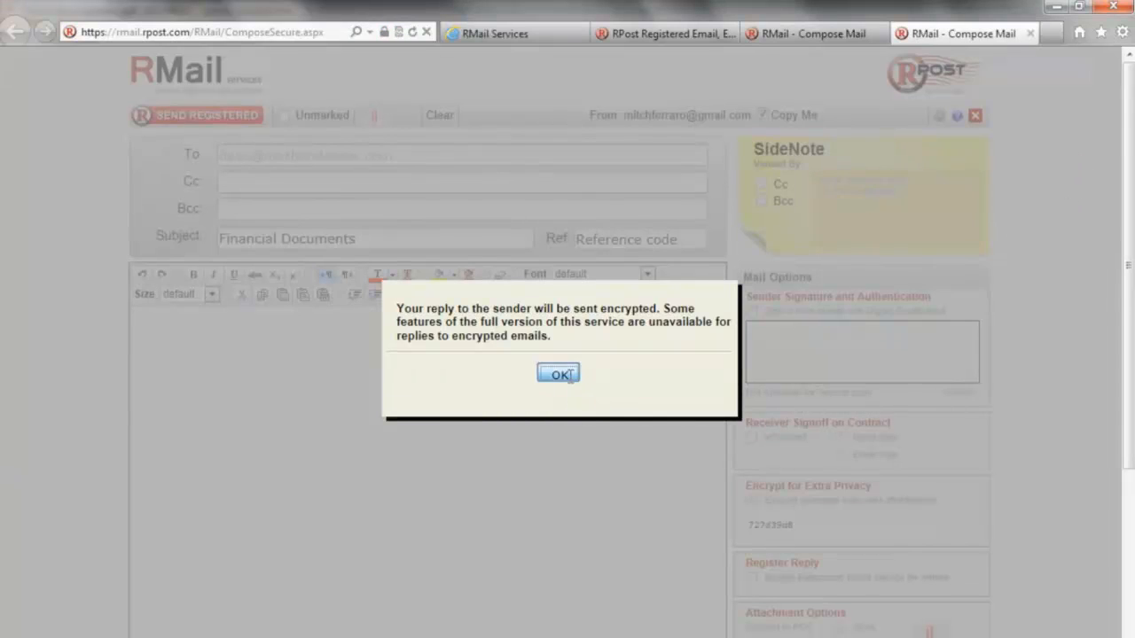
# - Acknowledge the notice that the reply will be sent encrypted
pyautogui.click(558, 373)
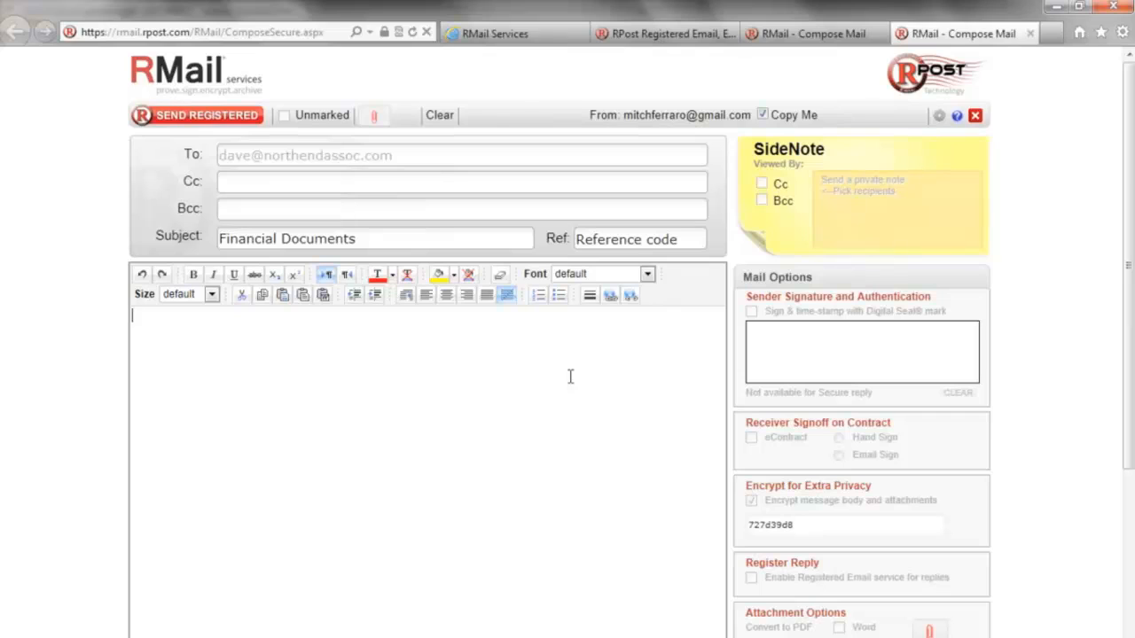